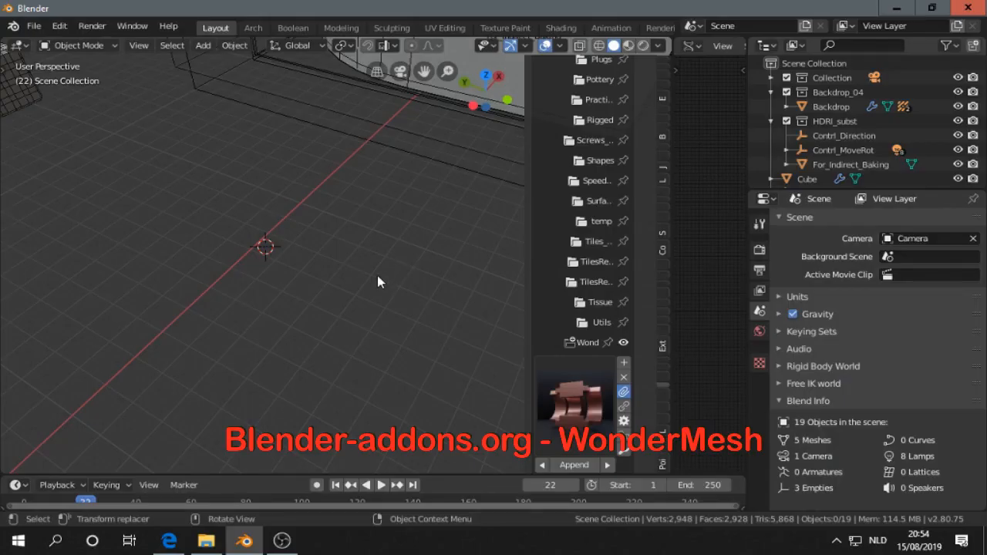
mouse_move(380, 278)
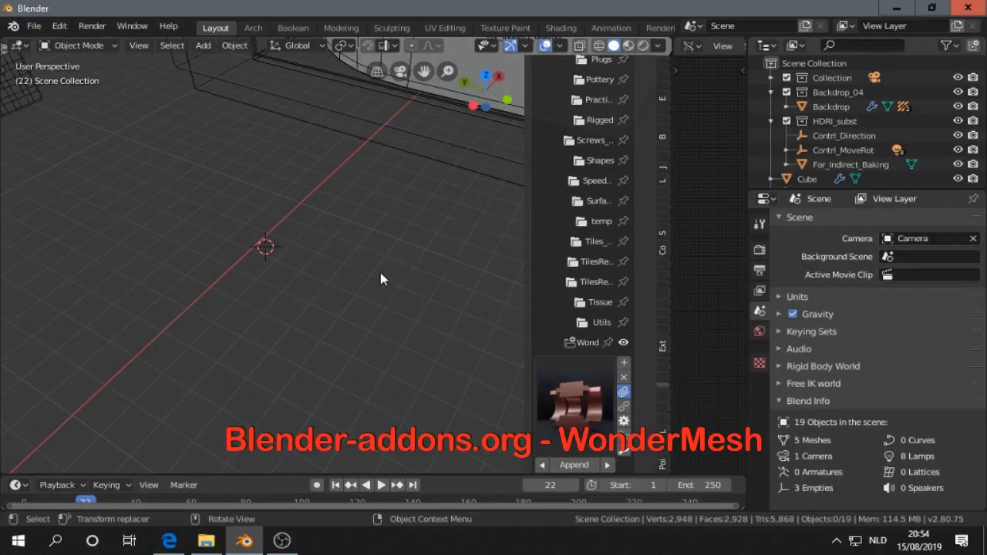
mouse_move(253, 286)
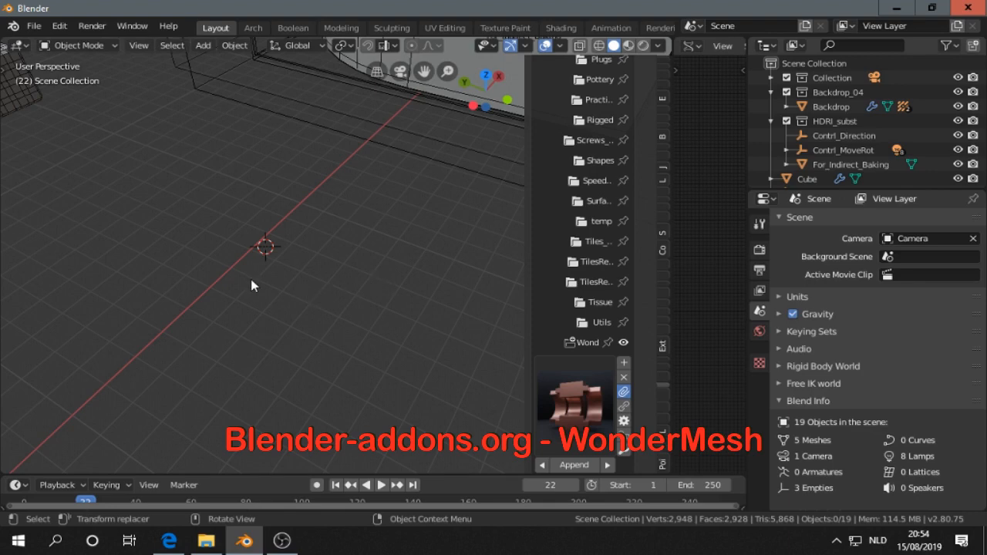
Bring up the Add menu with the wPrimitives submenu of WonderMesh shapes.
click(202, 45)
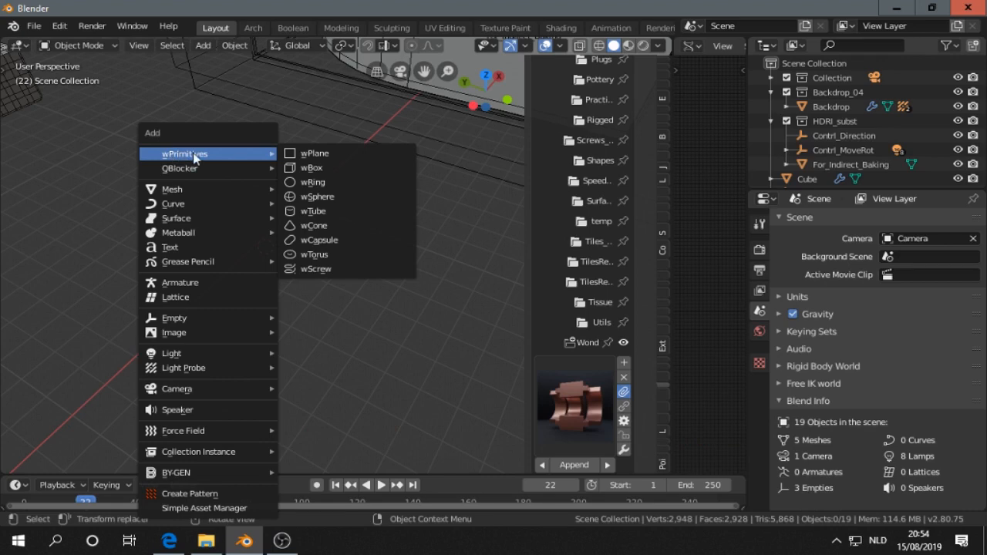
mouse_move(219, 158)
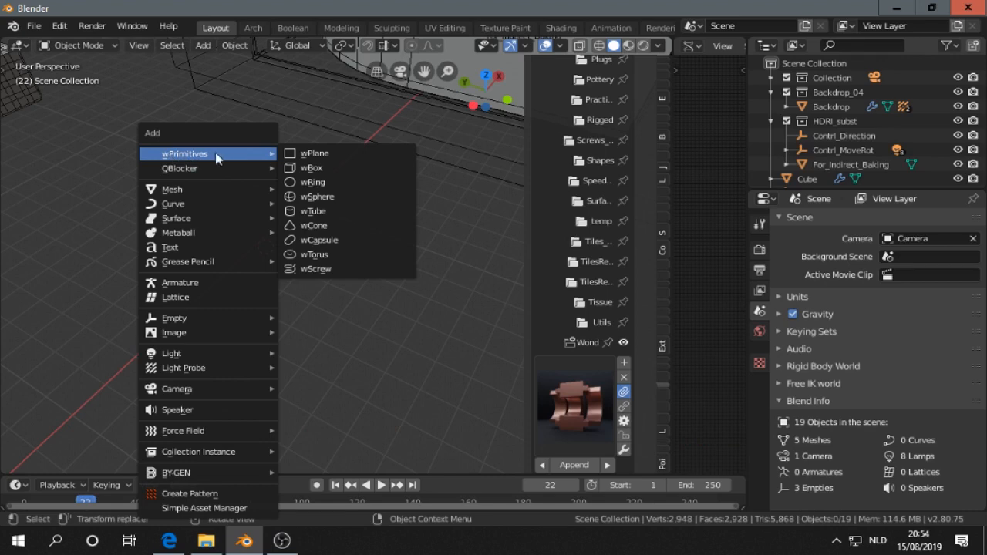
Add a wTorus and set Radius Main 2.2 m, Minor 0.53 m and 27 by 11 segments.
click(314, 253)
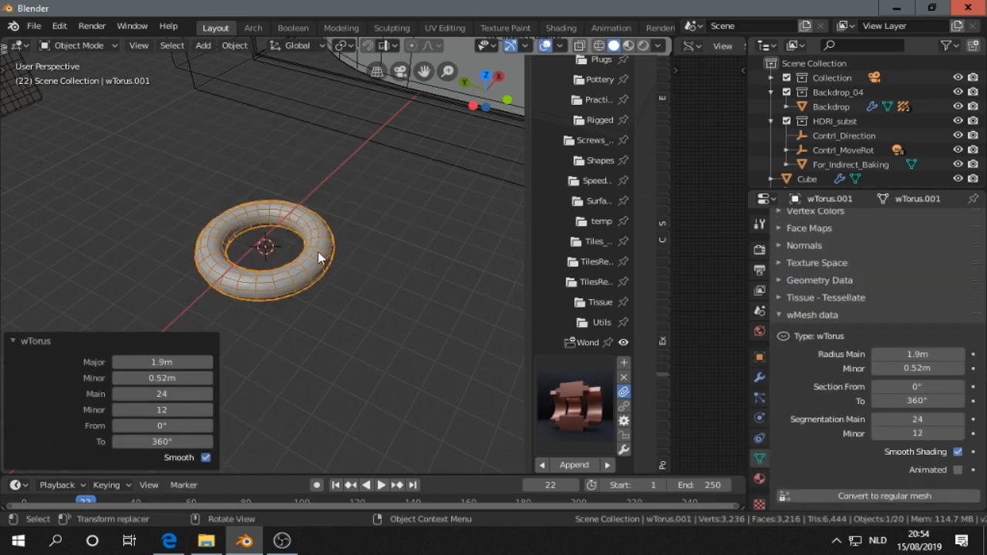
drag(309, 263, 309, 223)
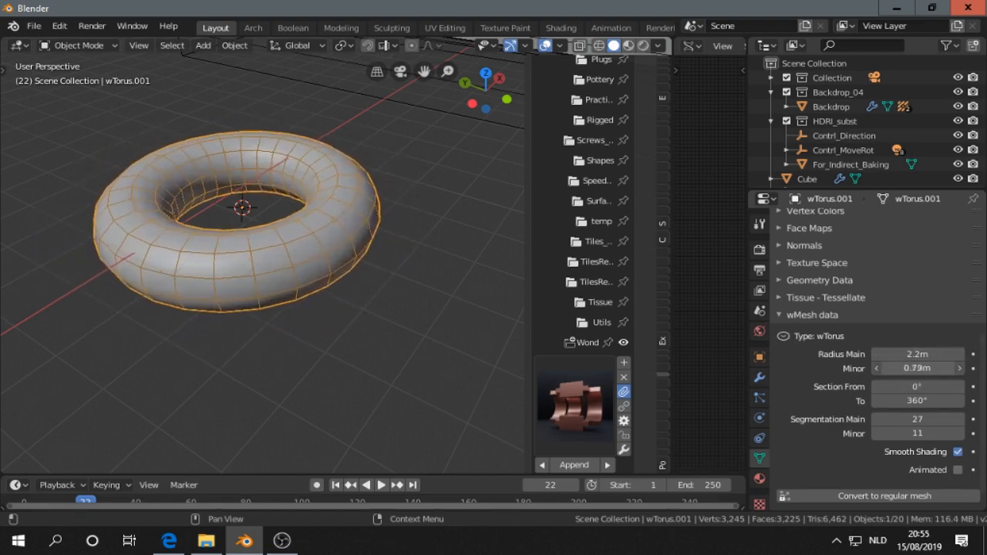
drag(925, 368, 895, 367)
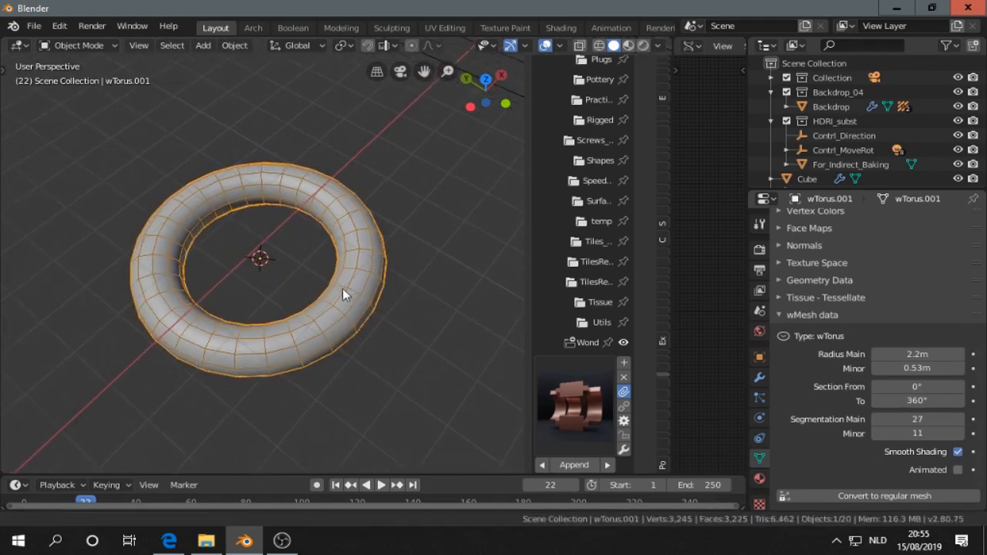
Extrude selected torus faces outward in Edit Mode, then tweak the minor radius.
key(Tab)
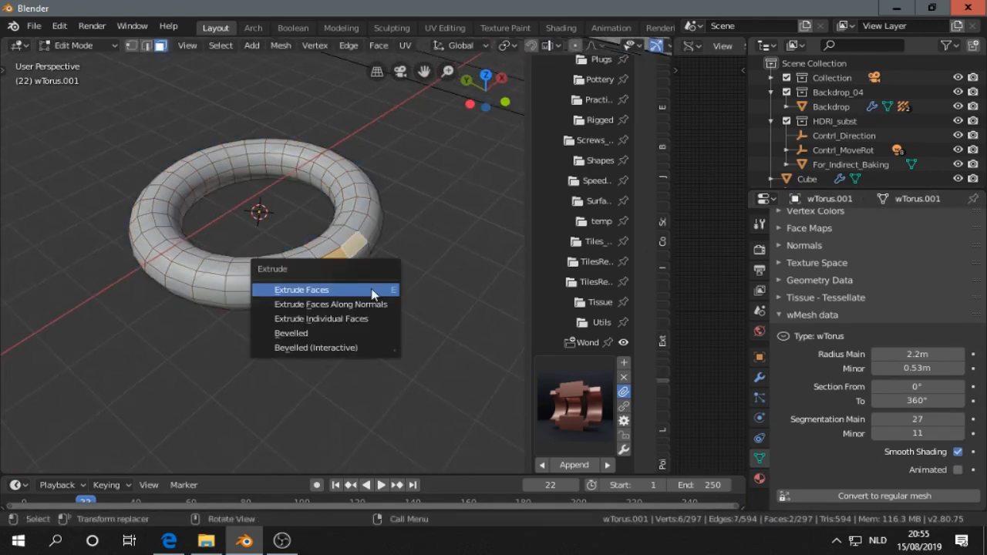
click(301, 290)
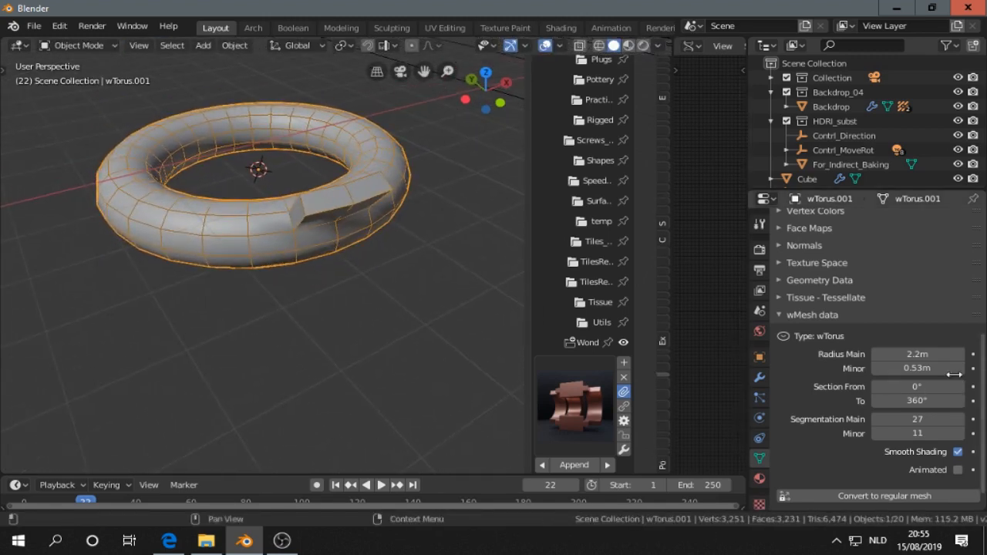
drag(918, 353, 925, 353)
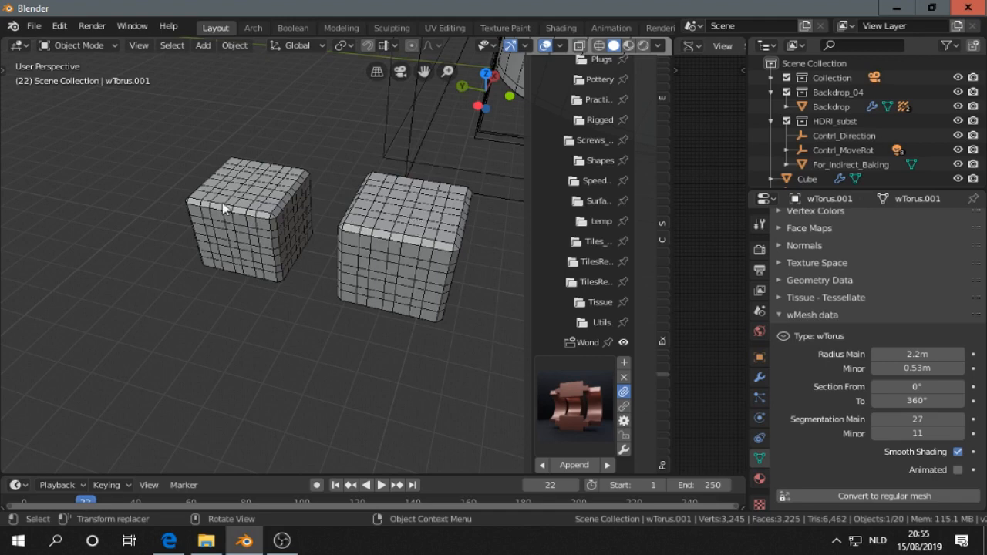
Inspect the regular Cube's Bevel modifier and the 2 m wBox's 4×4×4 wMesh data in turn.
click(247, 224)
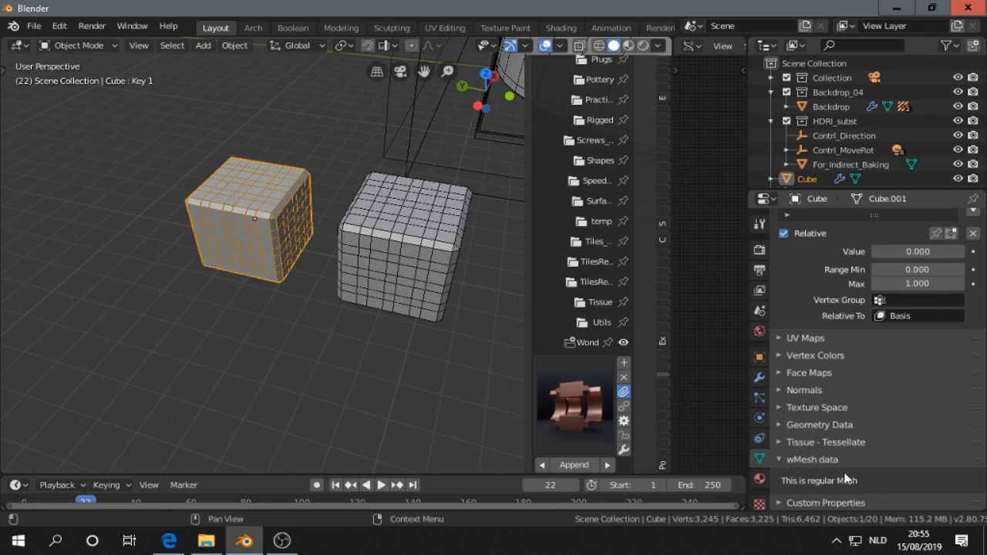
click(407, 244)
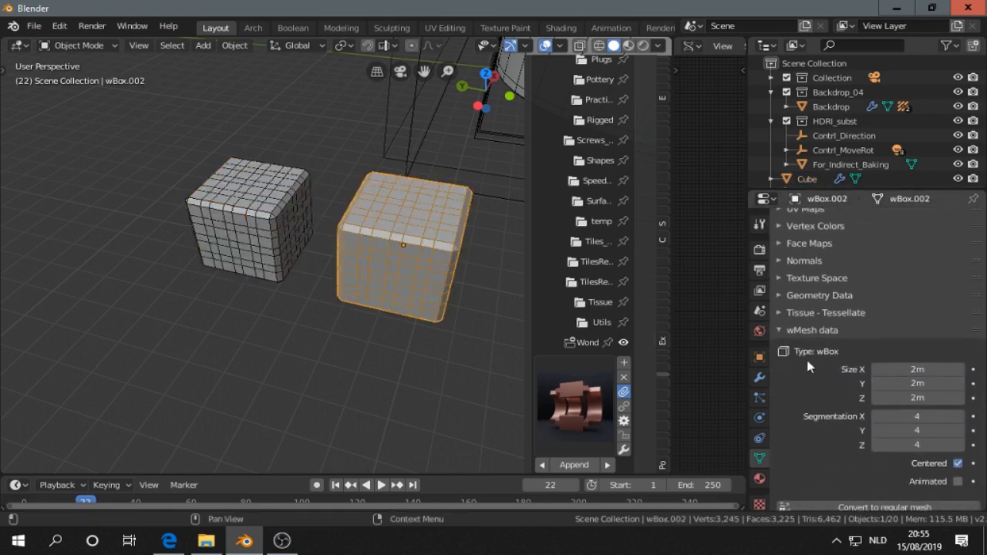
mouse_move(877, 351)
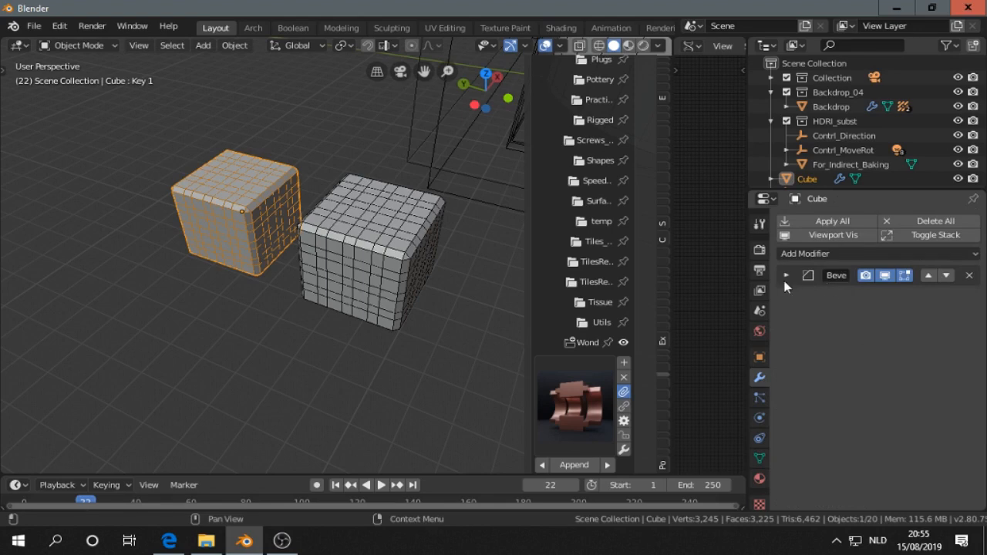
mouse_move(386, 263)
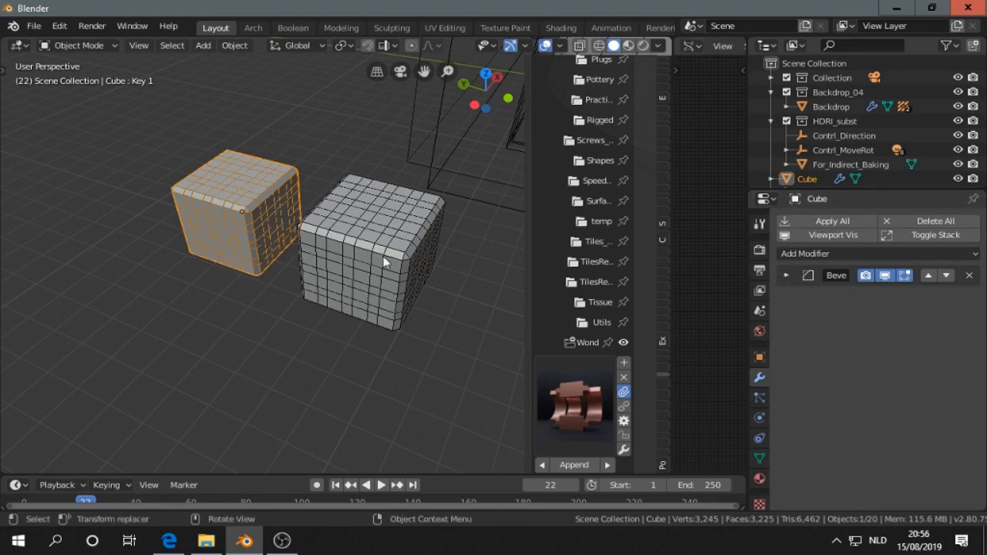
click(371, 262)
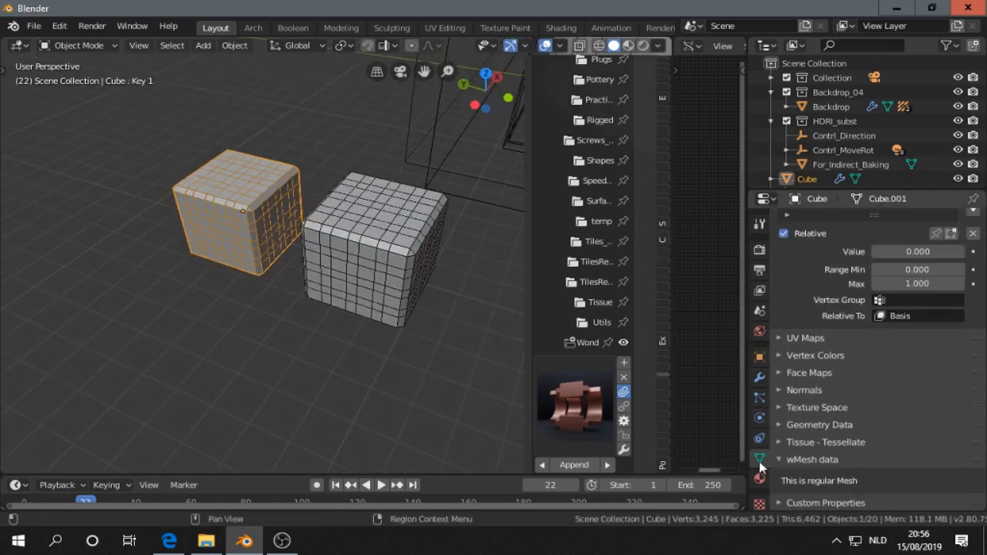
mouse_move(759, 463)
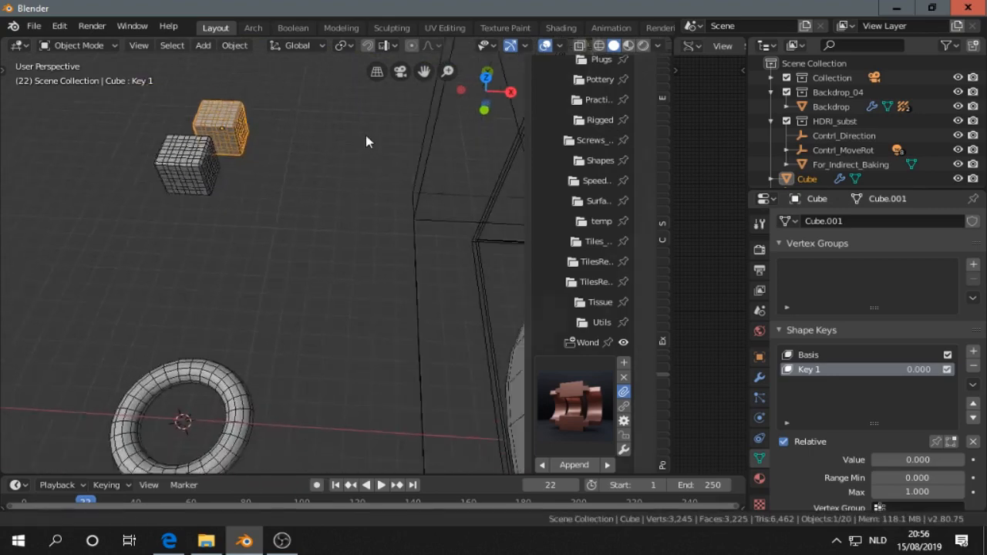
drag(370, 142, 343, 162)
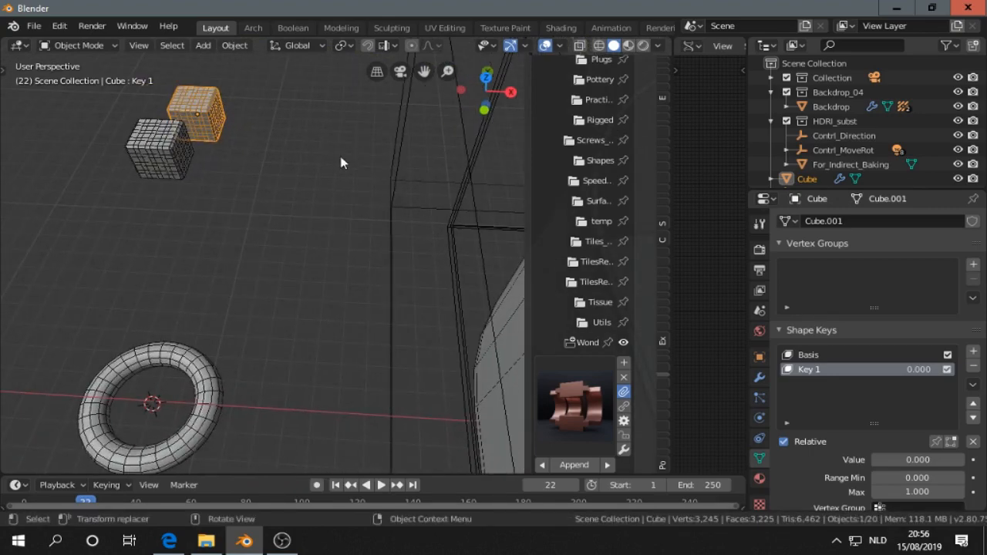
drag(343, 162, 315, 169)
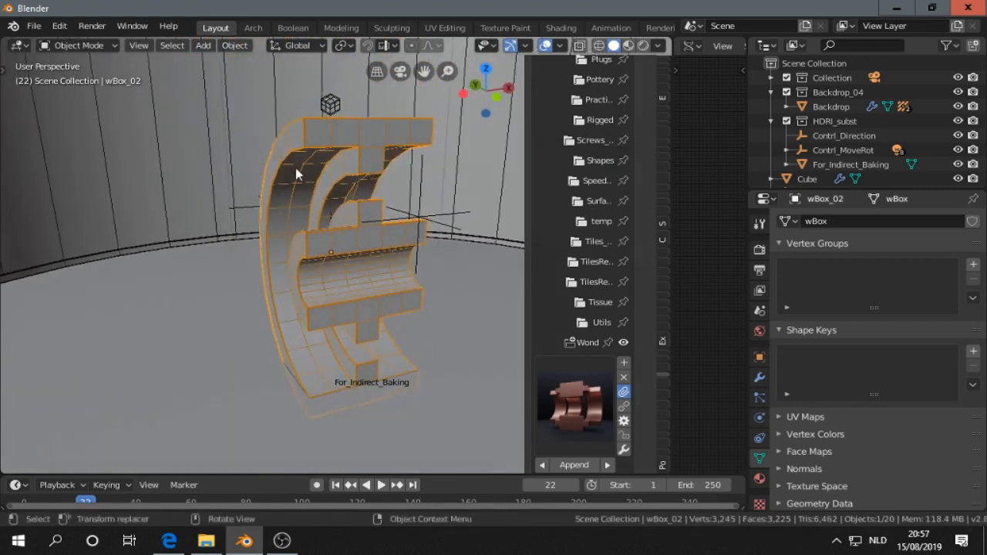
Show wBox_02's modifier stack and toggle the Cast modifier off and back on.
click(759, 377)
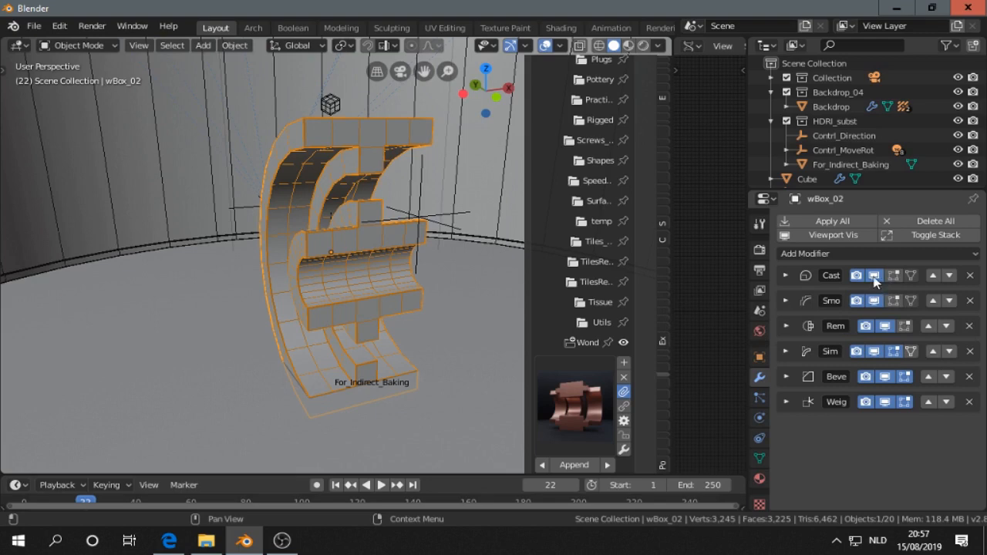
click(875, 275)
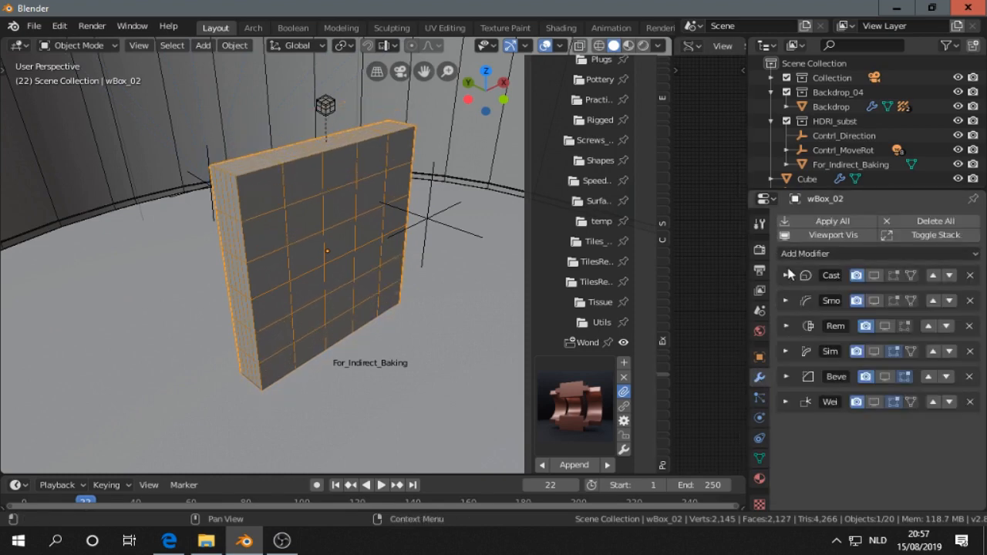
mouse_move(861, 287)
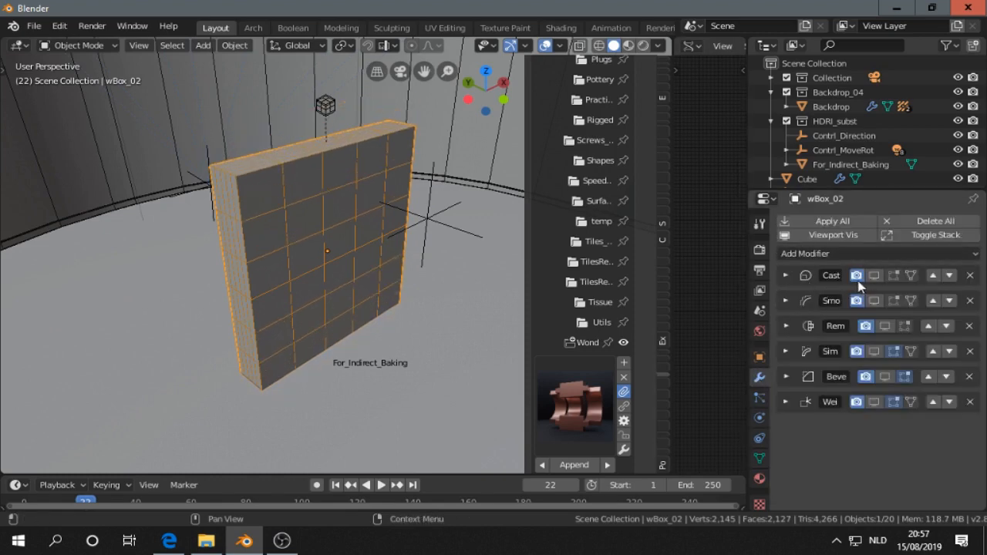
click(876, 275)
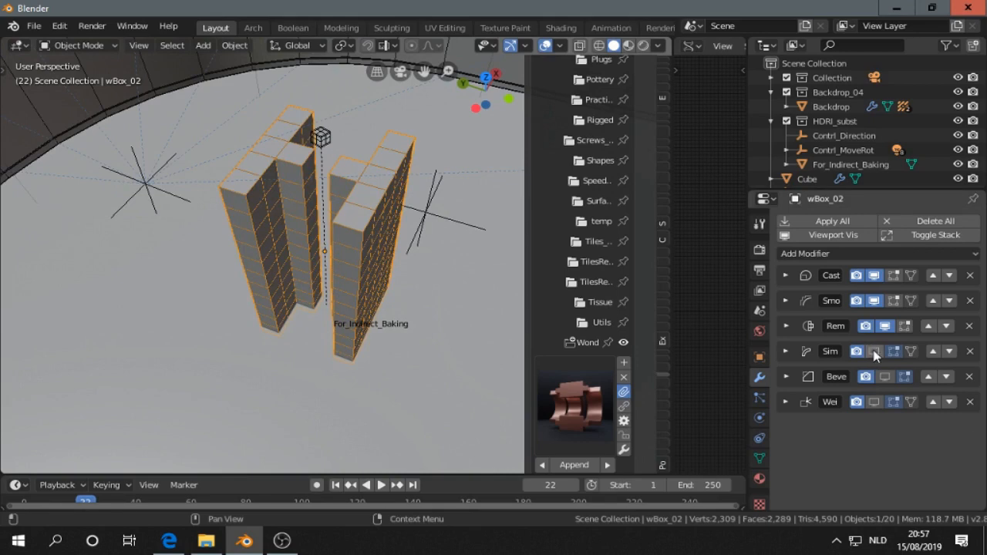
Toggle the bending deform modifier and re-enable the last modifier in the stack.
click(876, 351)
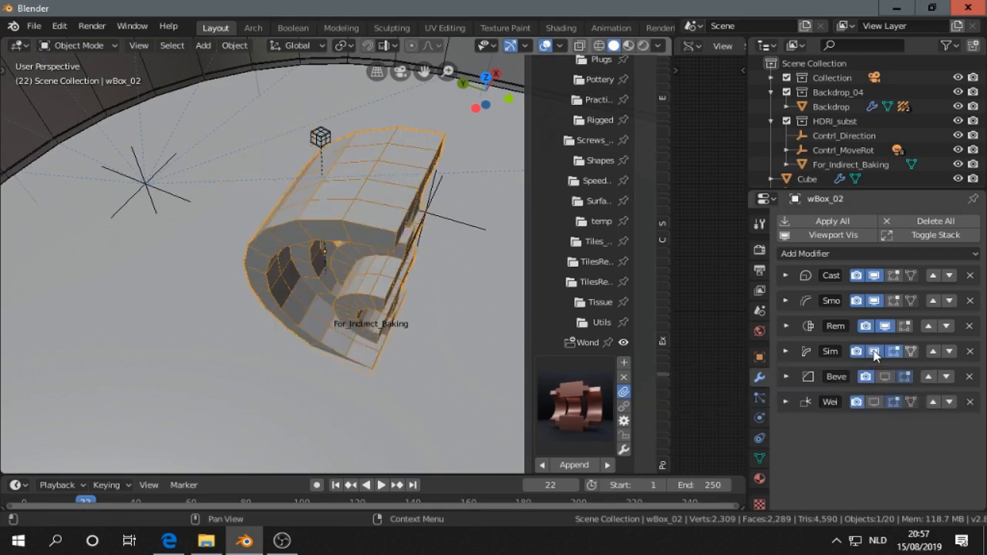
click(787, 352)
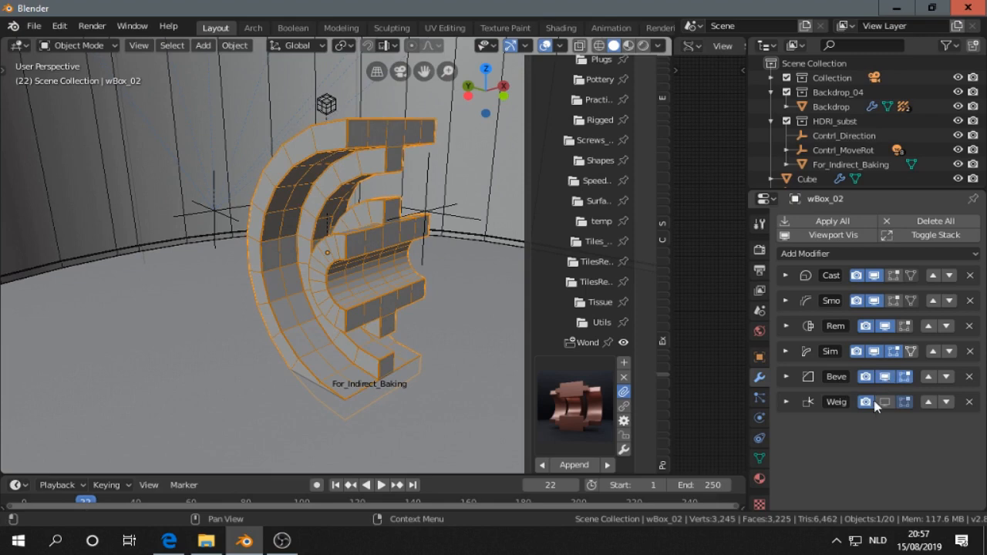
click(787, 401)
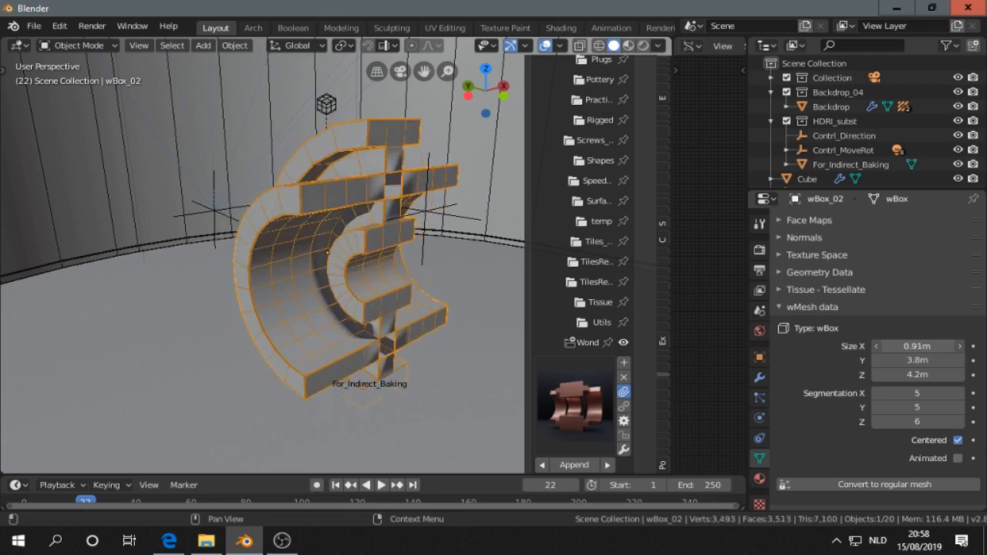
Resize wBox_02 to 0.64×3.5×4.2 m with 4×4×6 segments, bevels staying undistorted.
text(1m)
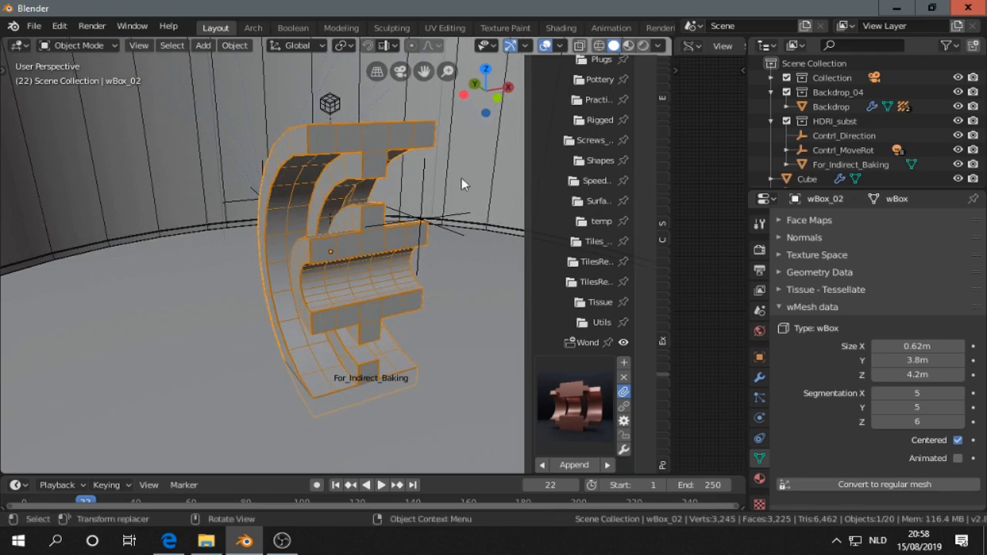
click(629, 45)
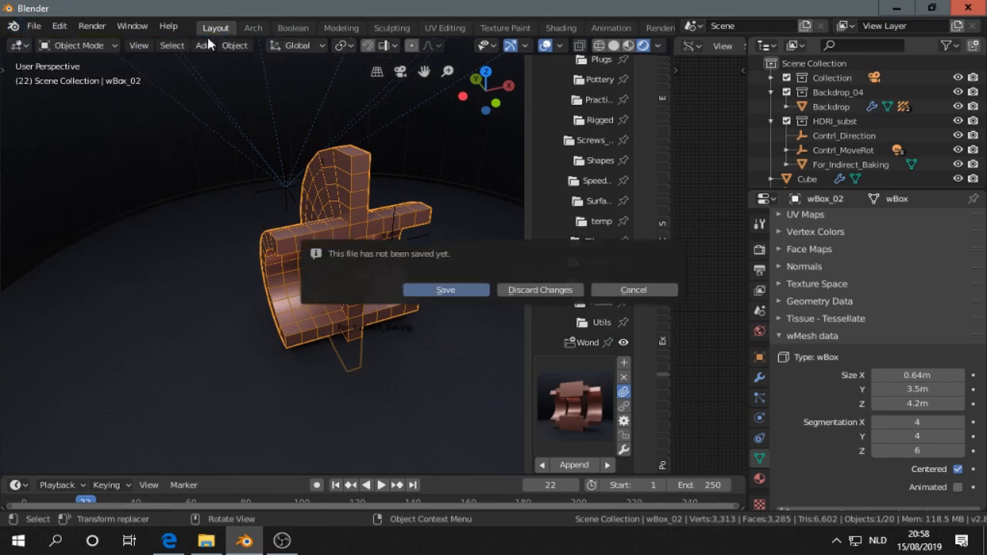
Discard the unsaved changes, switch to the Arch workspace and browse the Asset Management list.
click(540, 290)
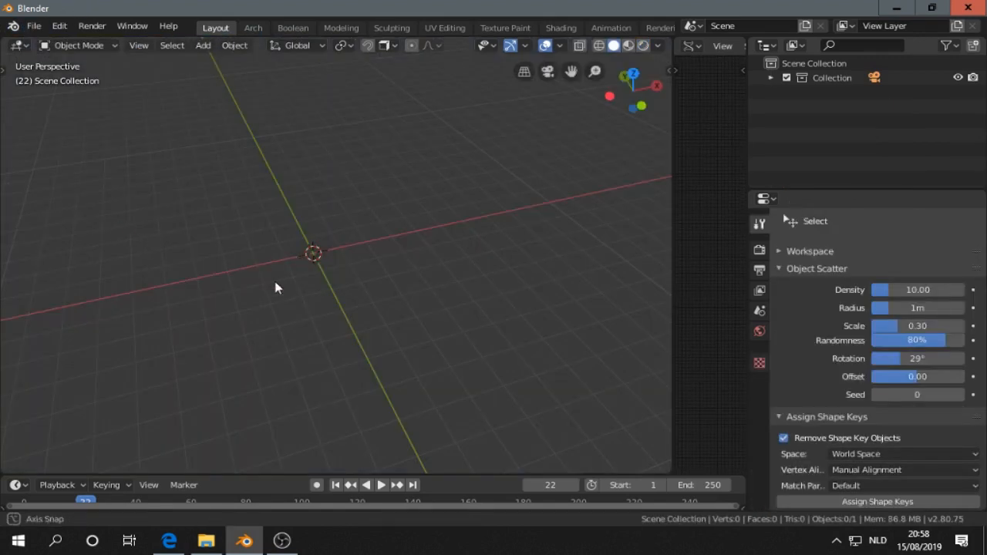
click(253, 28)
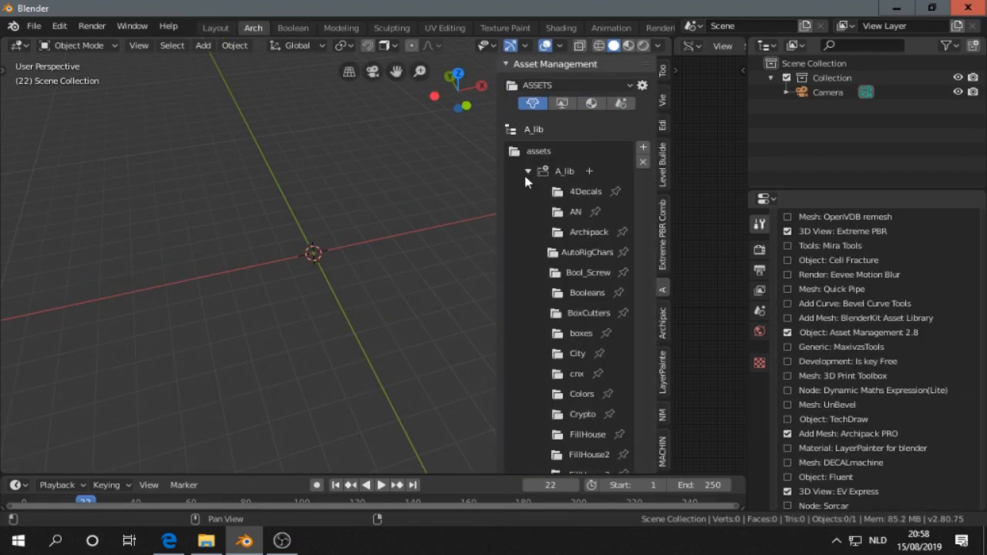
scroll(down, 3)
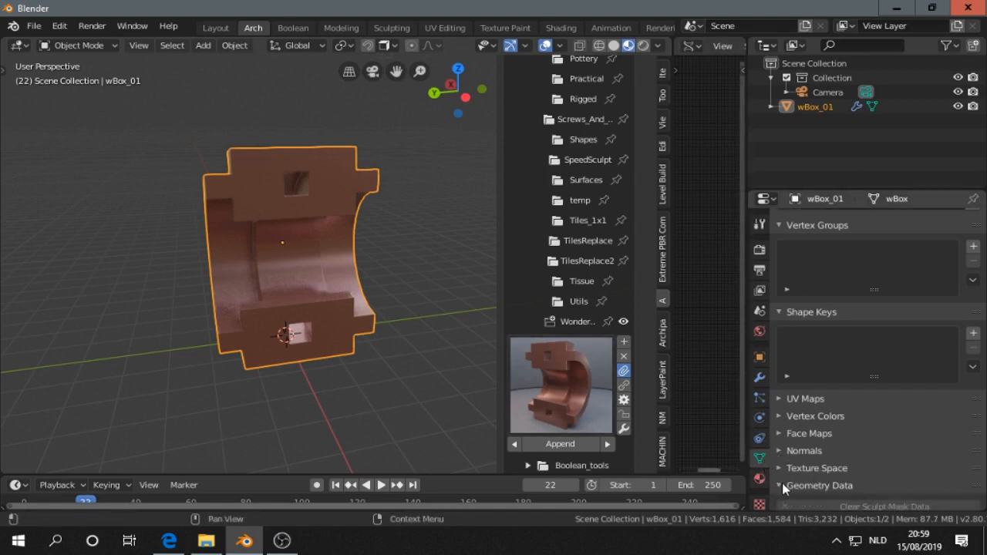
Return to the Layout workspace and show appended wBox_01's wMesh data: 0.38×3.6×5.3 m, 5×5×6 segments.
click(804, 450)
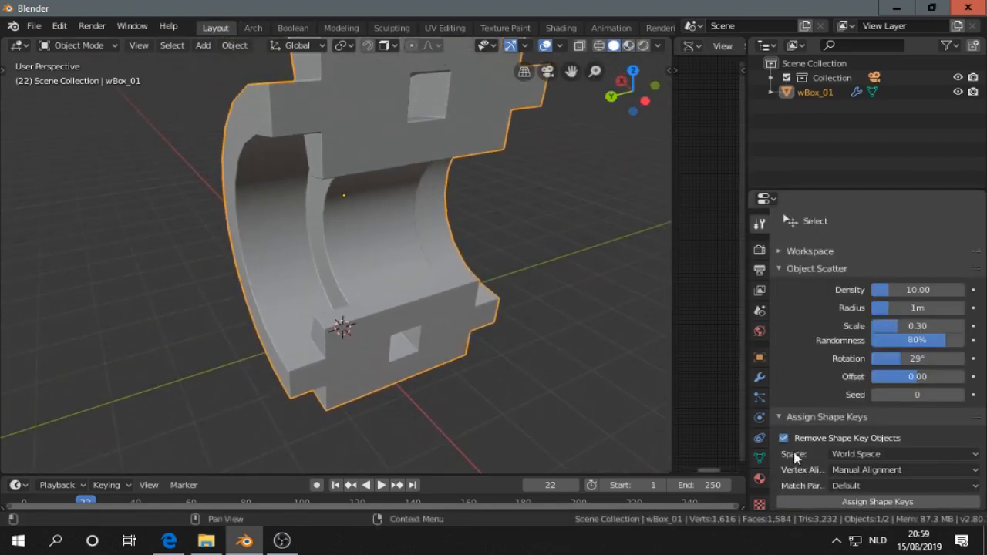
click(759, 457)
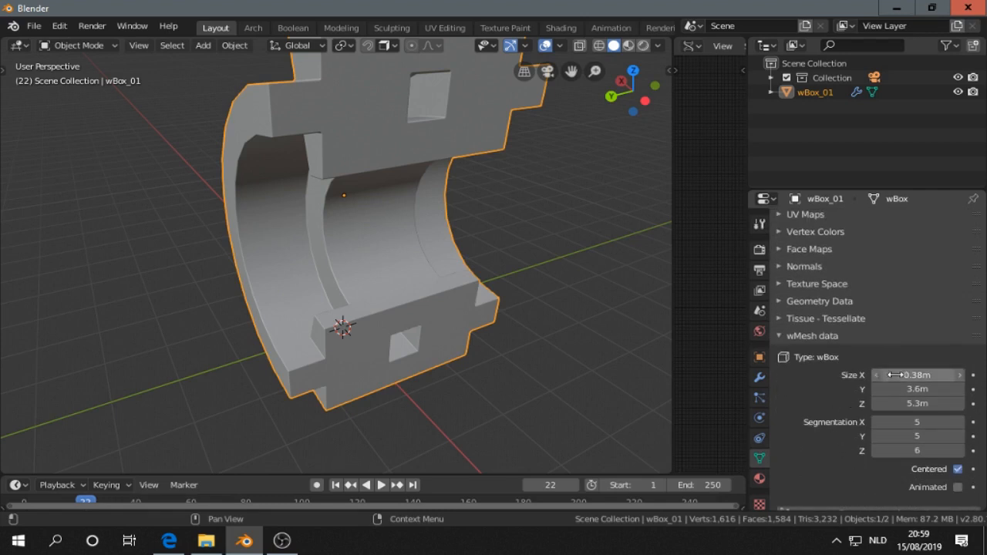